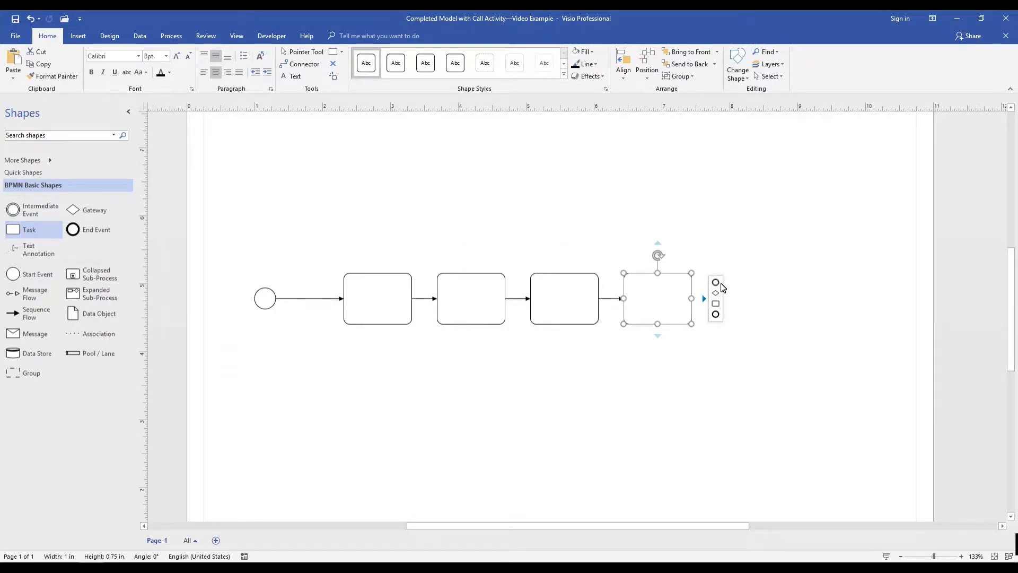
- Set the final circle's Event Type to End and auto-space all process shapes
right_click(727, 299)
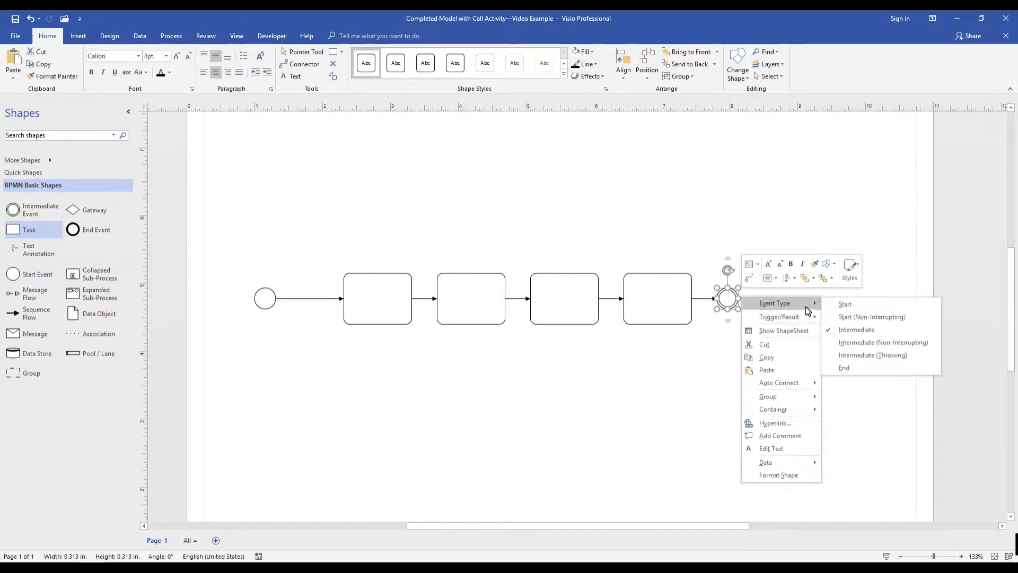
click(843, 368)
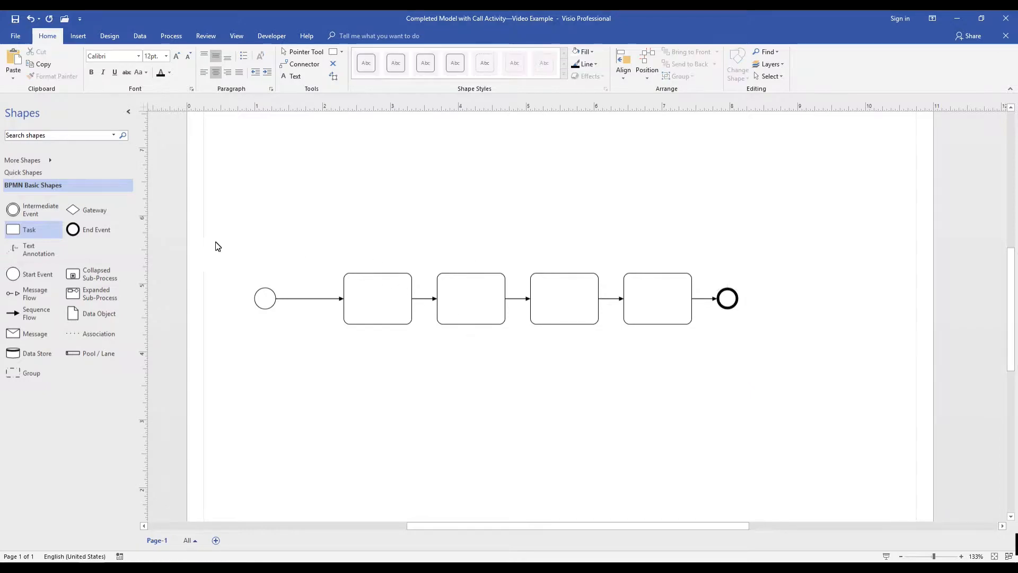
click(646, 64)
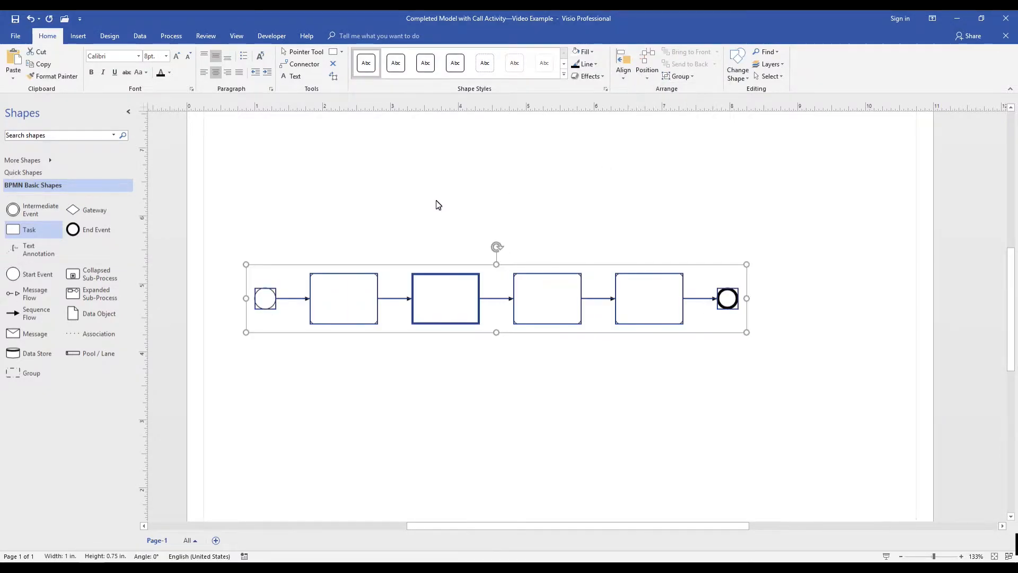
- Name the first two tasks Verify Cargo Shipping Details and Determine Location as user tasks
click(344, 298)
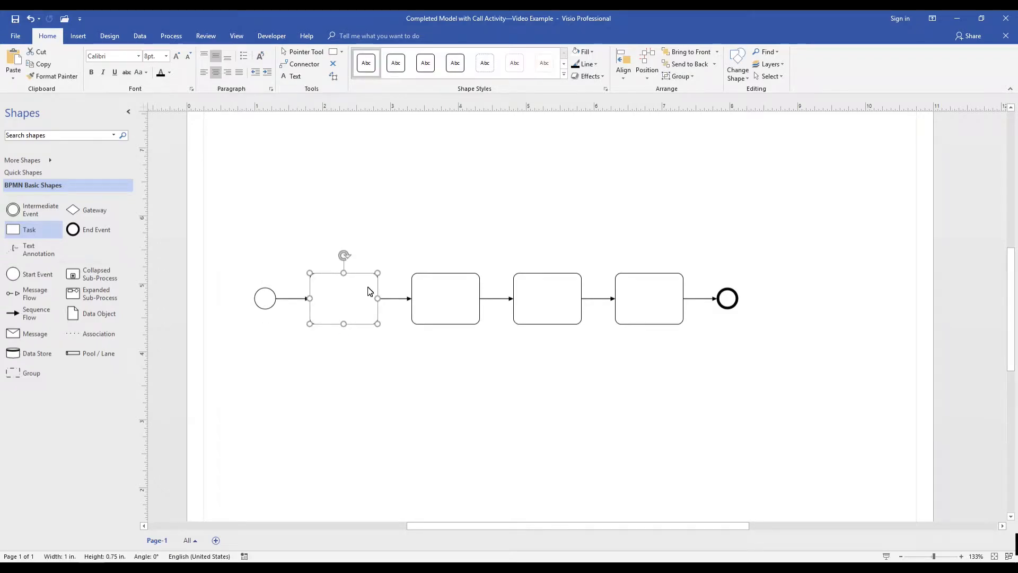
text(Verify Cargo Shipping Deta)
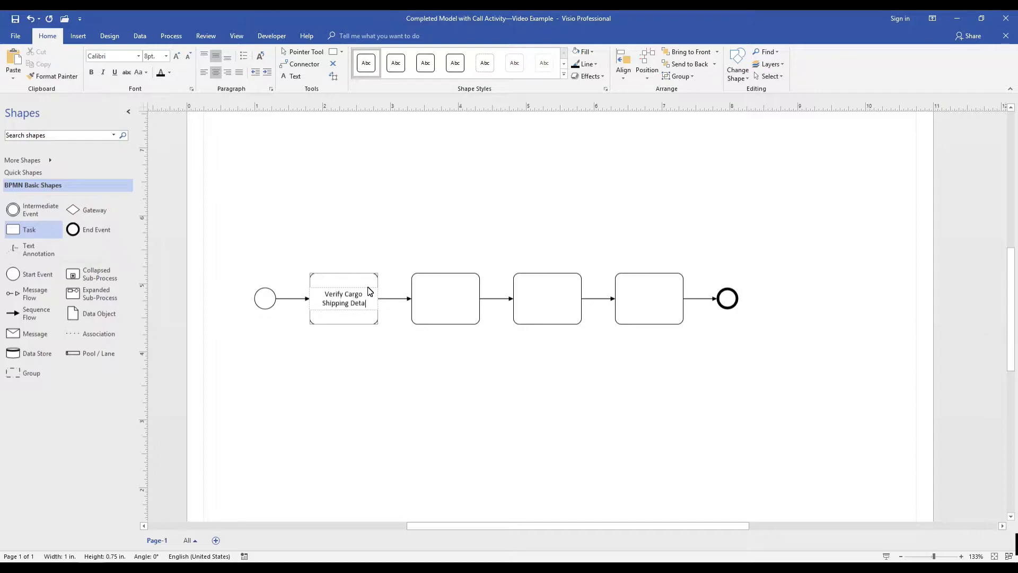
right_click(342, 299)
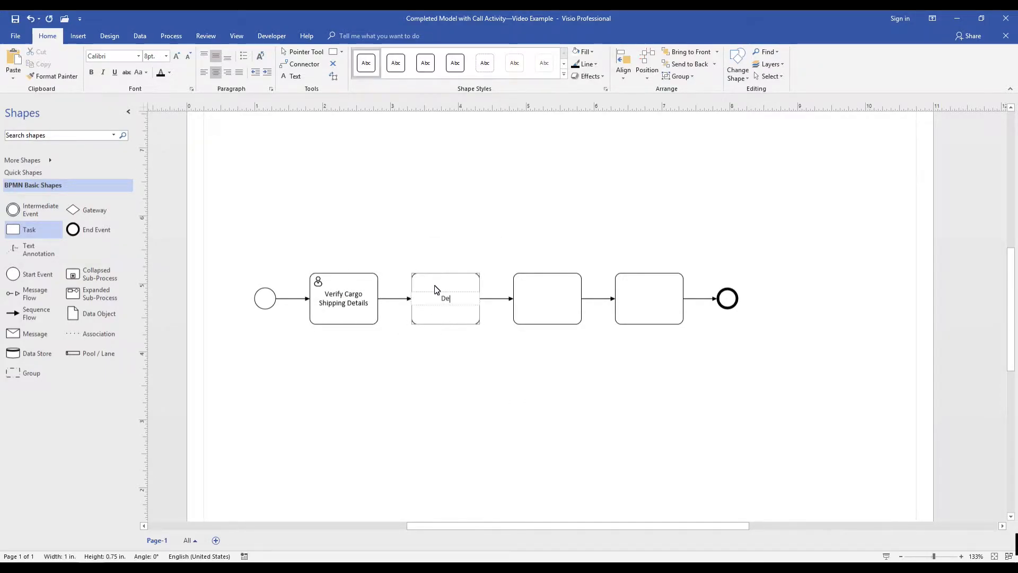
text(Determine Location)
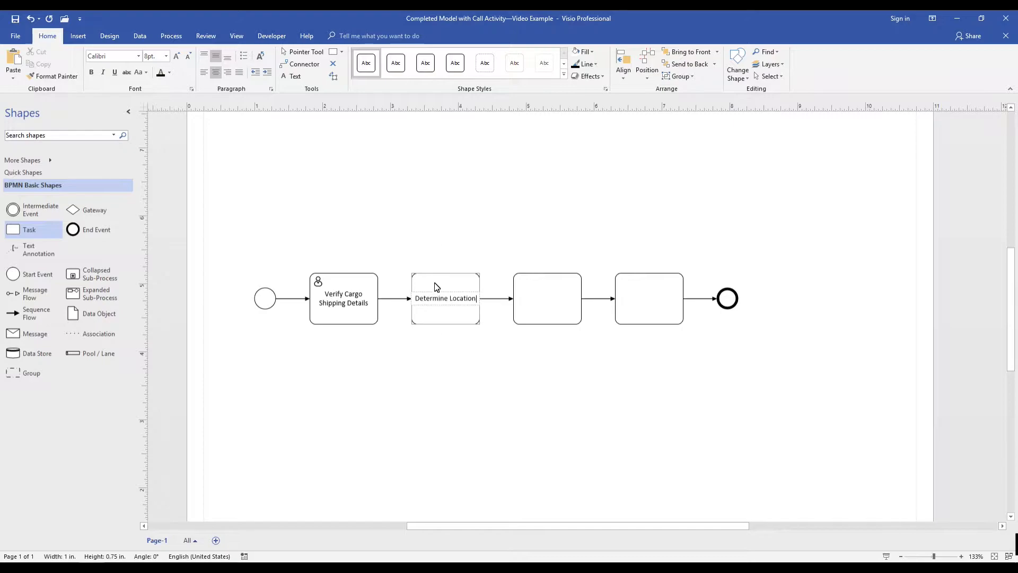
right_click(444, 298)
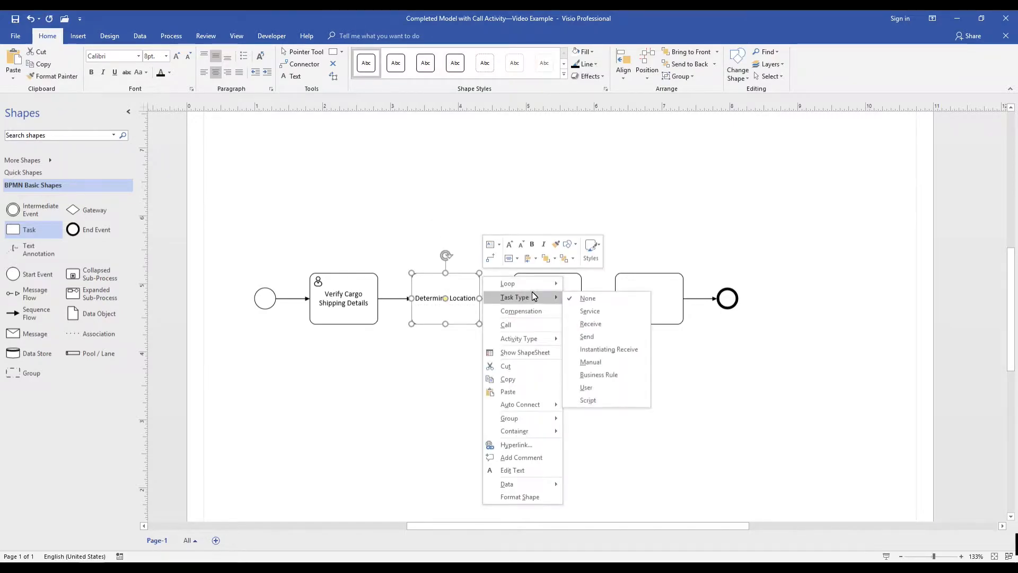
mouse_move(591, 376)
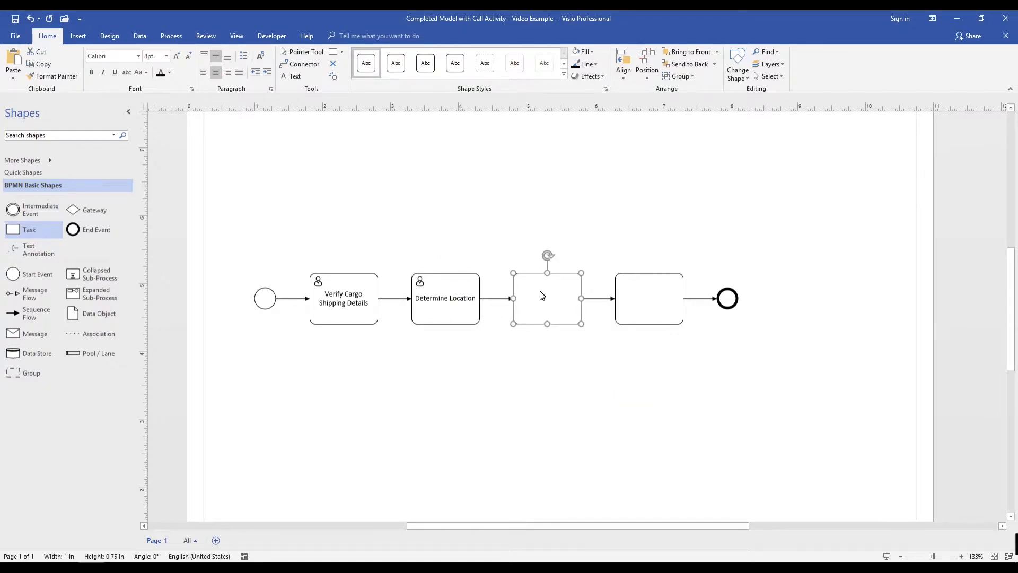
- Name the last two tasks Verify Tariff Rates and Book Cargo as user tasks
text(Verify Tariff Rates)
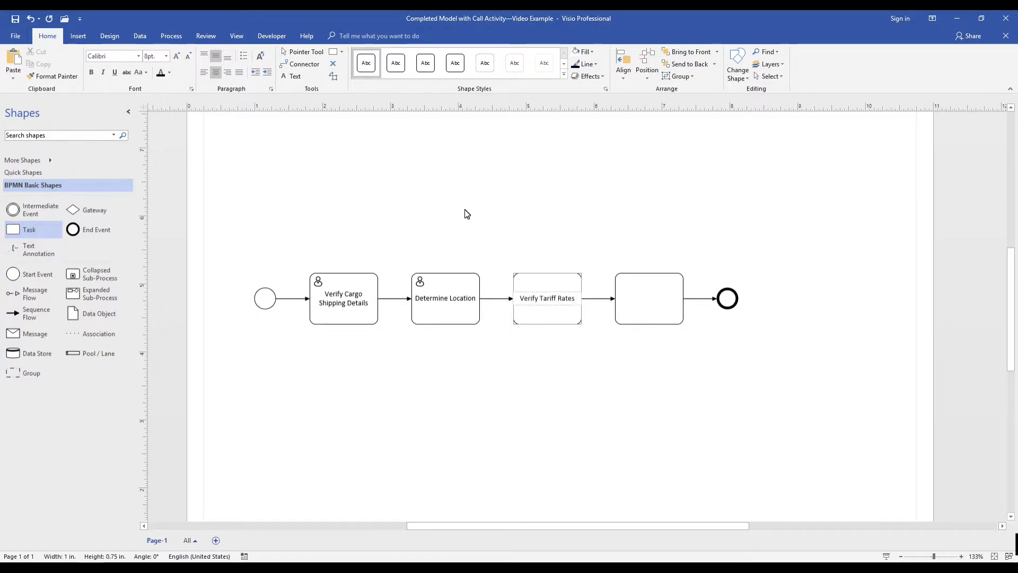
right_click(547, 298)
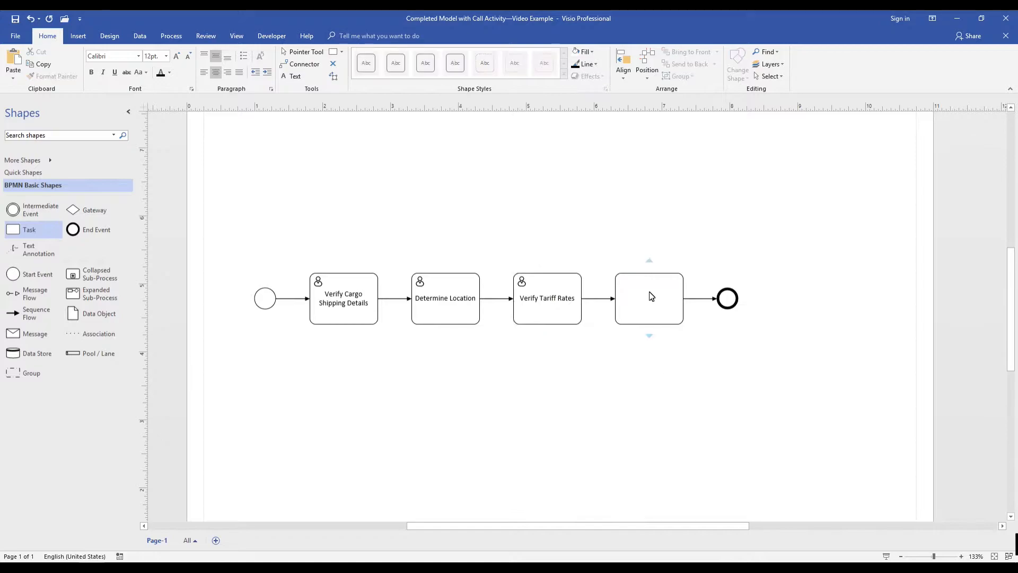
text(Book Cargo)
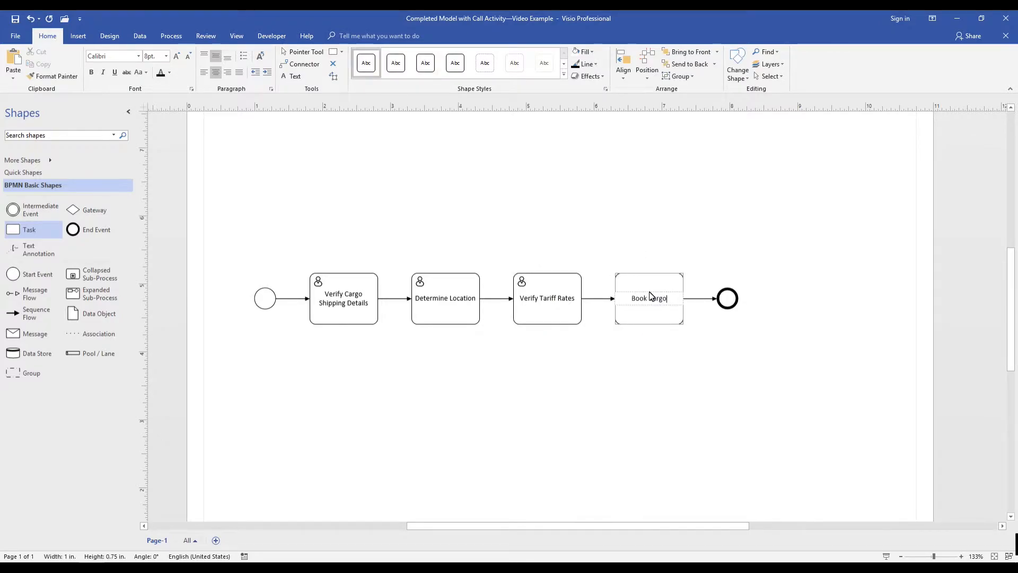
right_click(649, 298)
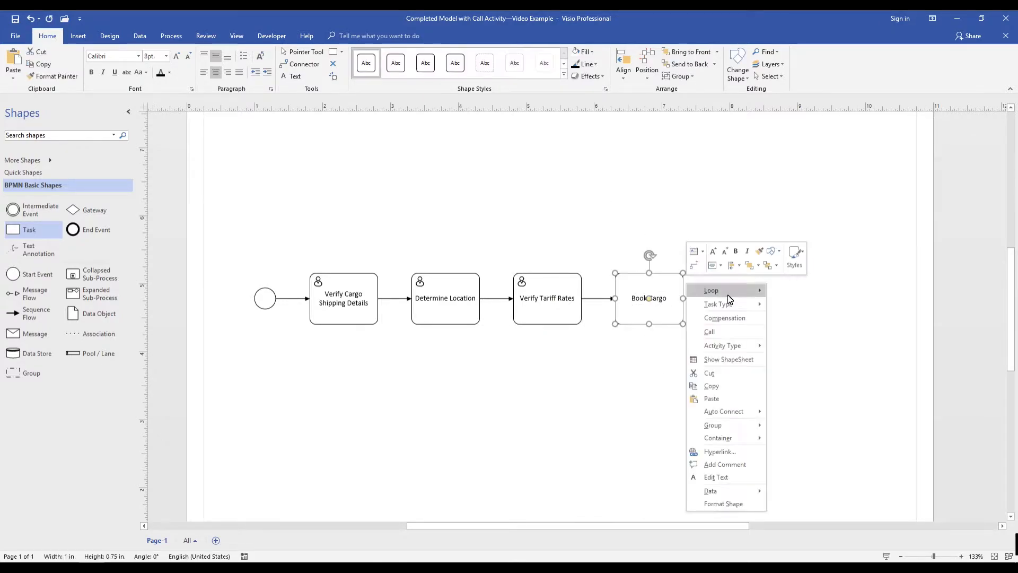
click(537, 345)
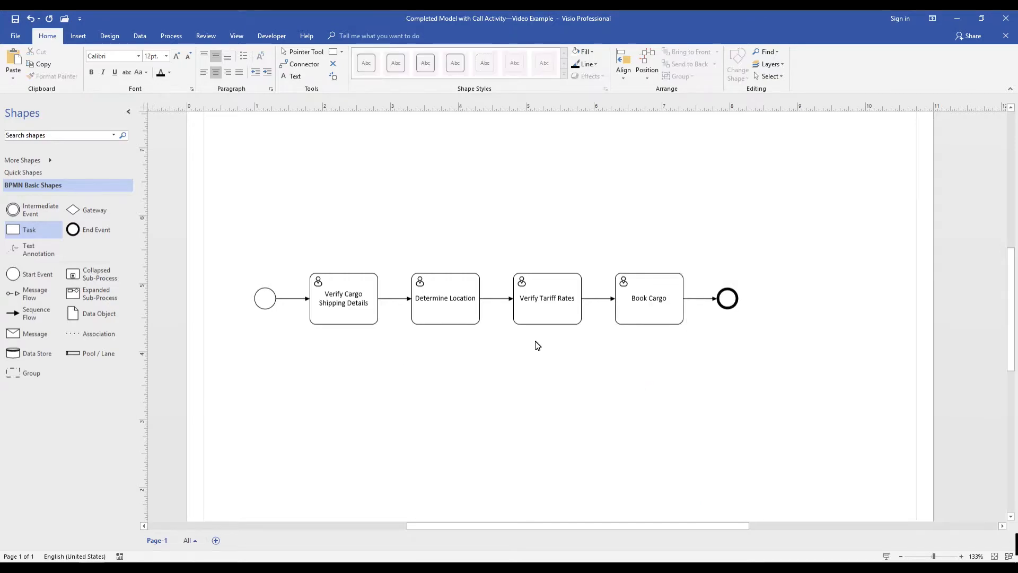
- Mark Verify Tariff Rates as a Call activity so it shows a bold outline
right_click(548, 299)
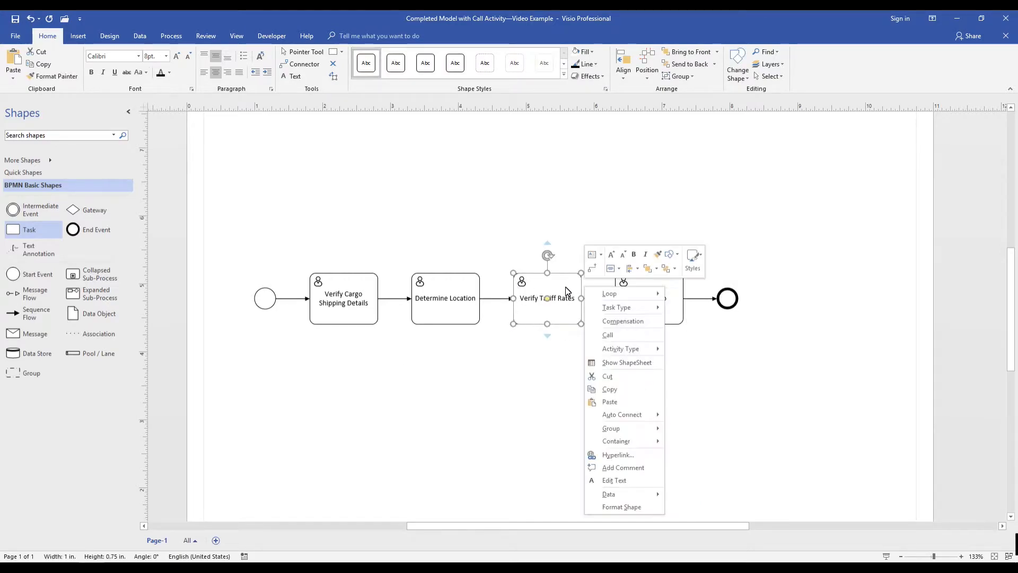
click(573, 261)
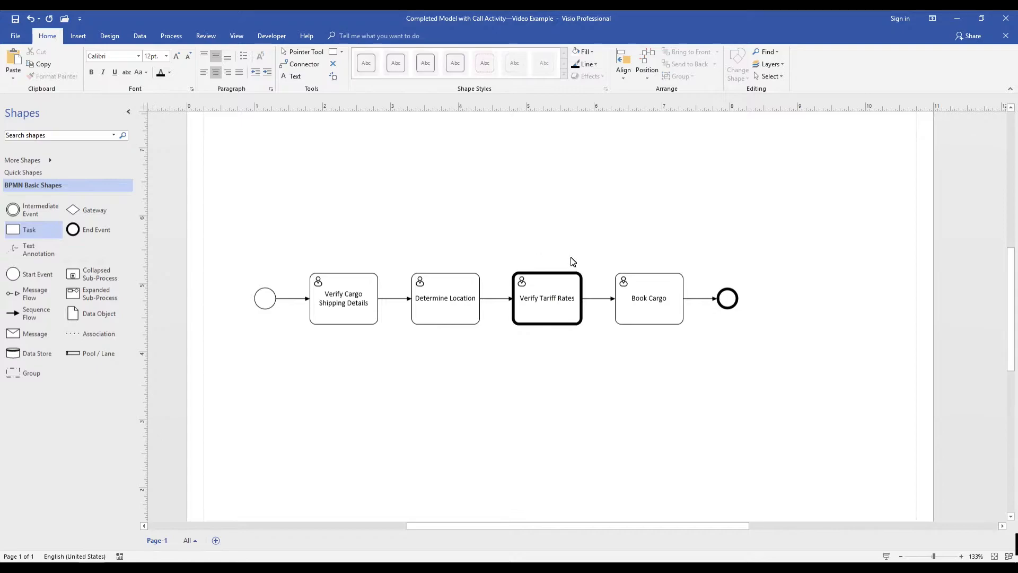
mouse_move(211, 300)
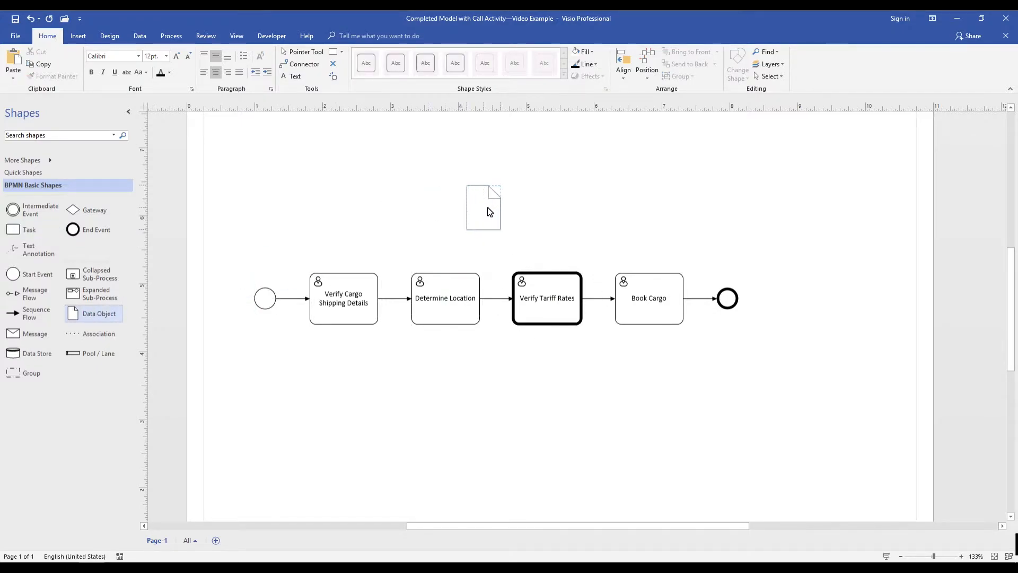
- Add a data object above Determine Location with a heavier-weight dotted association
click(484, 207)
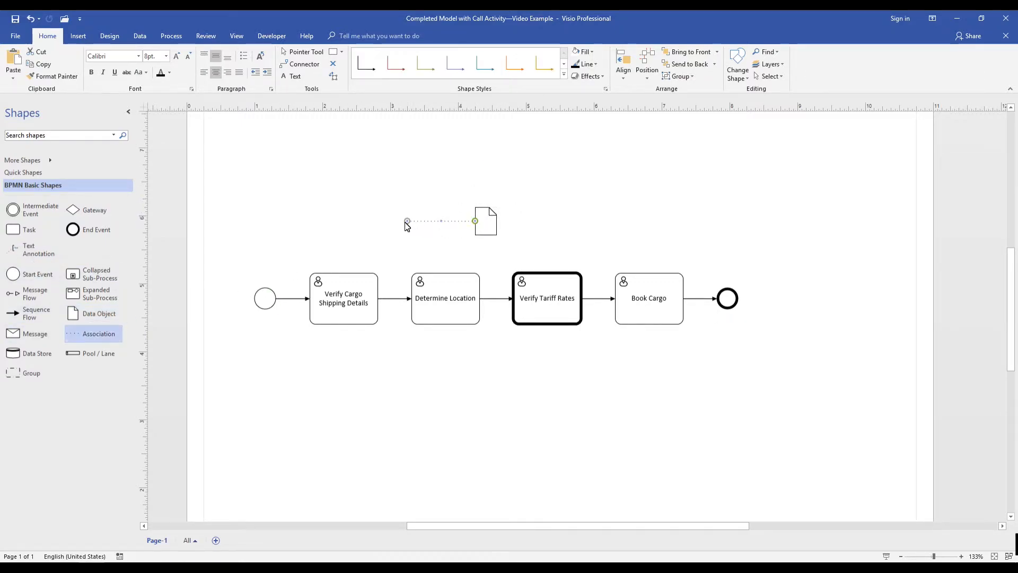
right_click(442, 221)
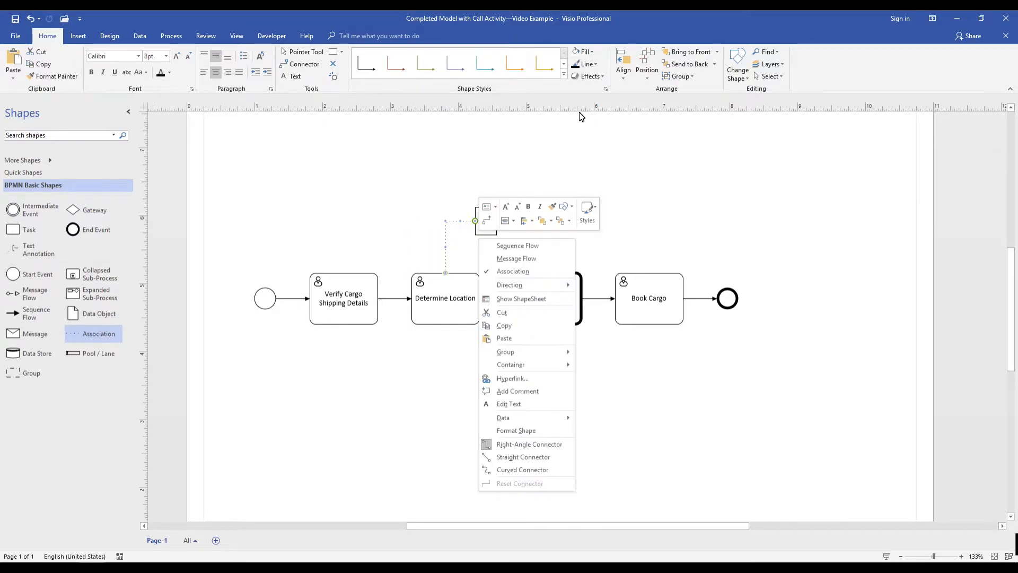
click(595, 65)
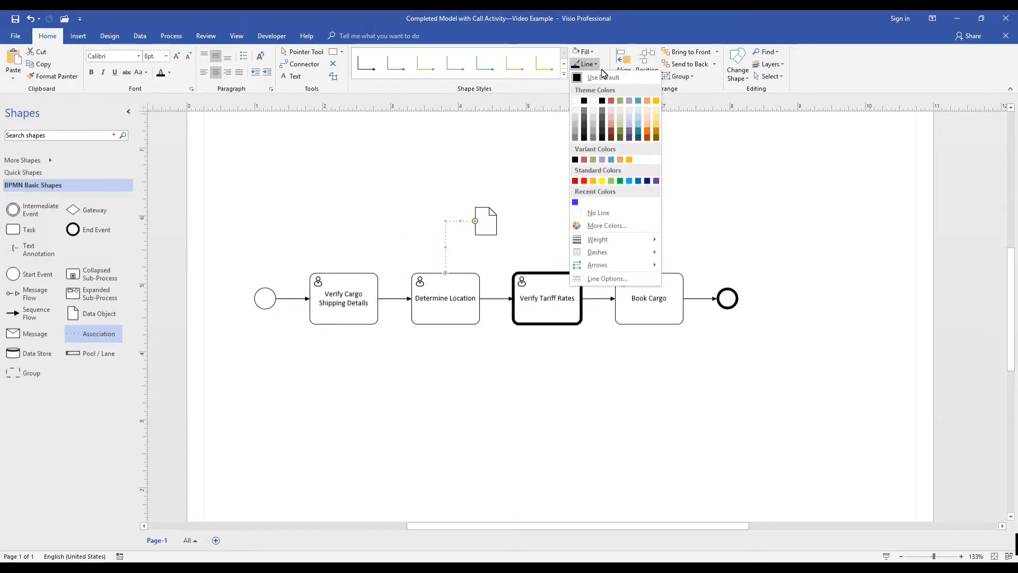
click(597, 239)
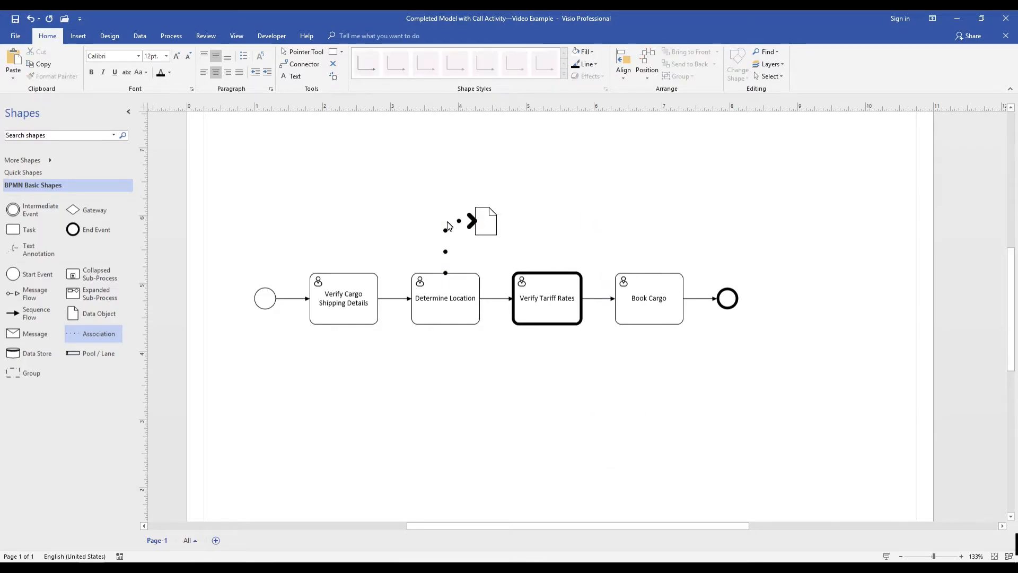
- Link the data object to Verify Tariff Rates and add a second data object feeding Book Cargo
click(593, 65)
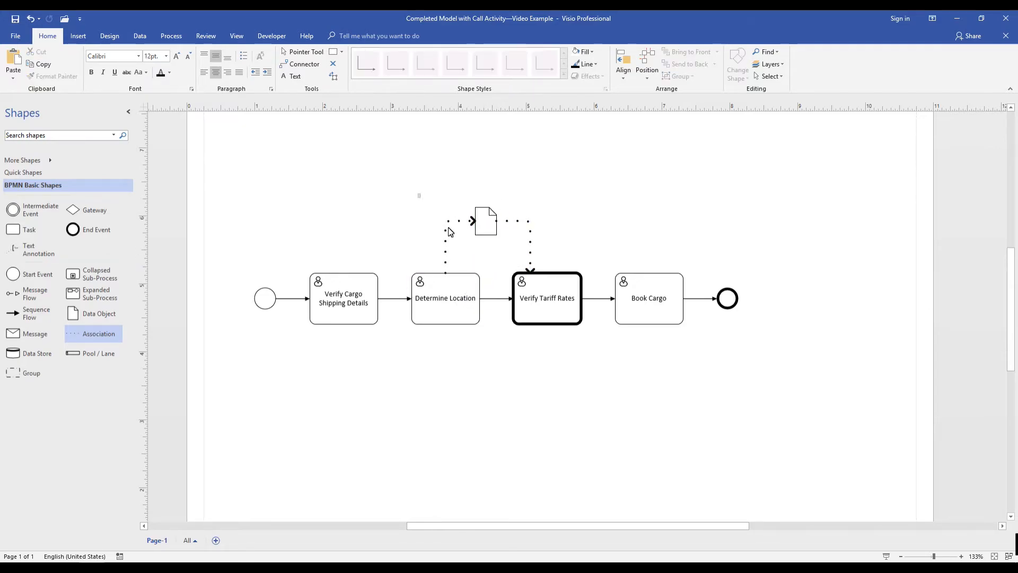
click(485, 221)
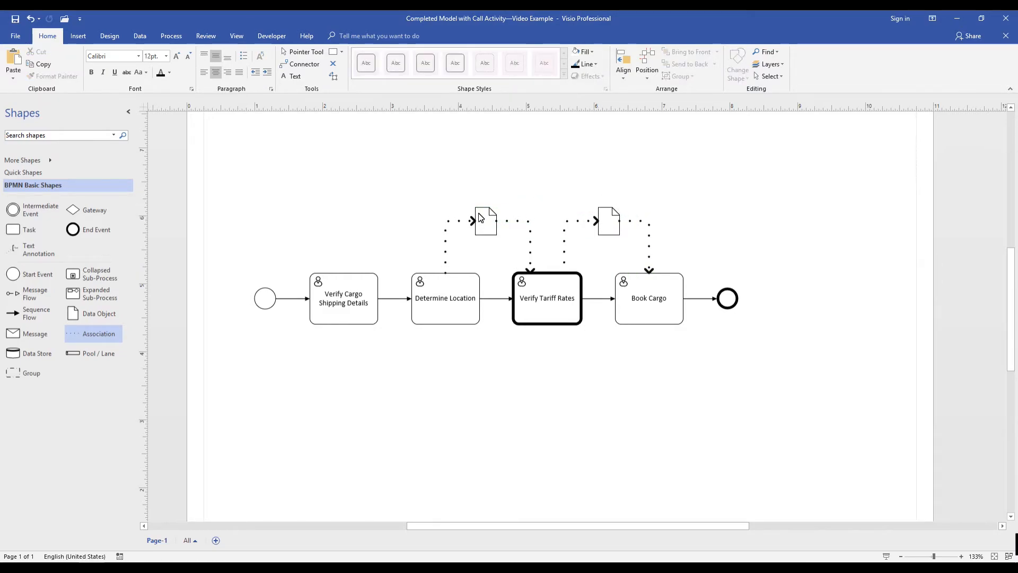
- Label the data objects Location details and Location tariff rates, attaching a text annotation to the tariff one
click(485, 221)
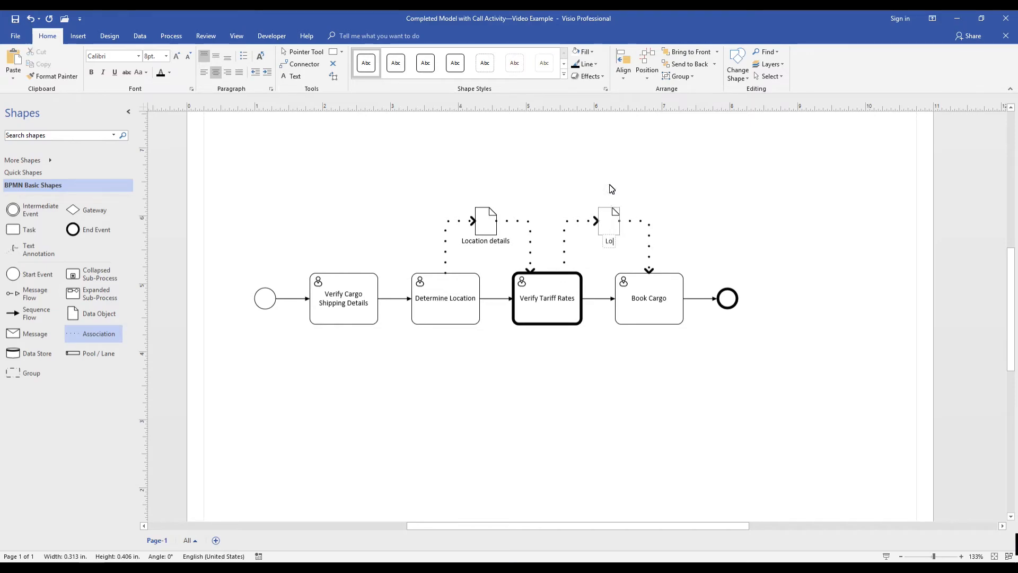
text(Location tariff)
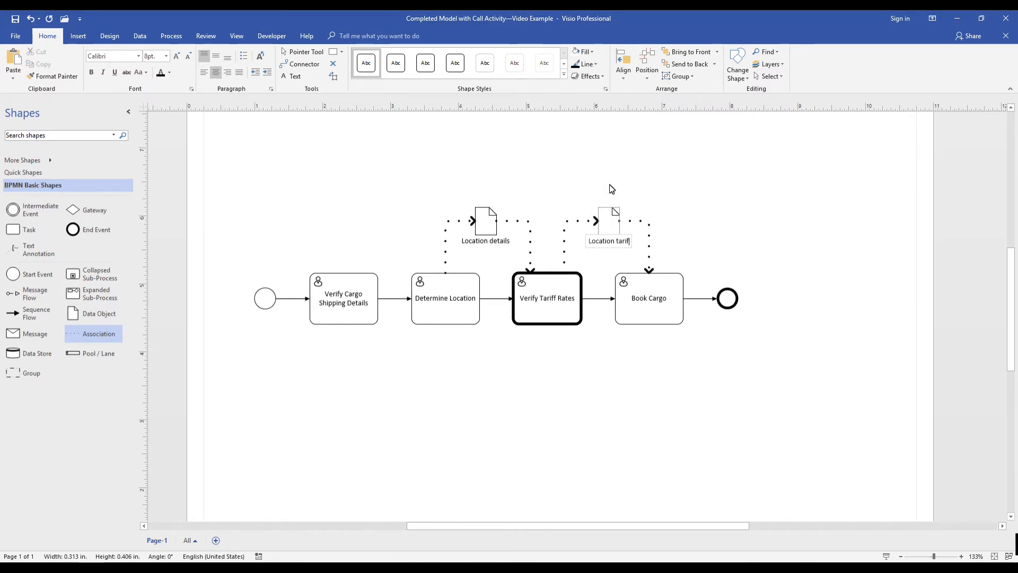
click(232, 268)
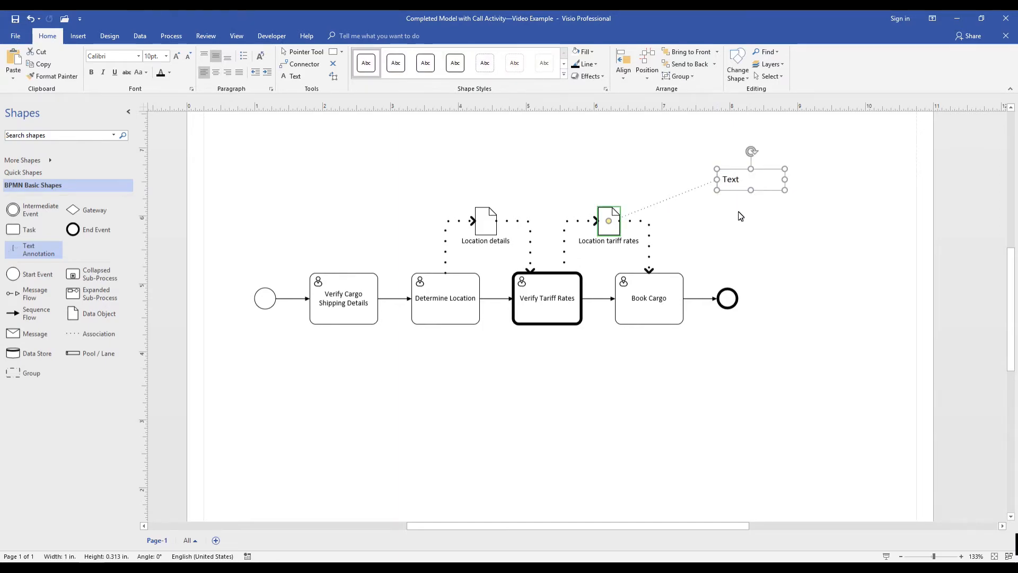
- Write 'Rates vary based on location' on the tariff annotation and add a 'Call activity' annotation to Verify Tariff Rates
text(Rates vary based on location)
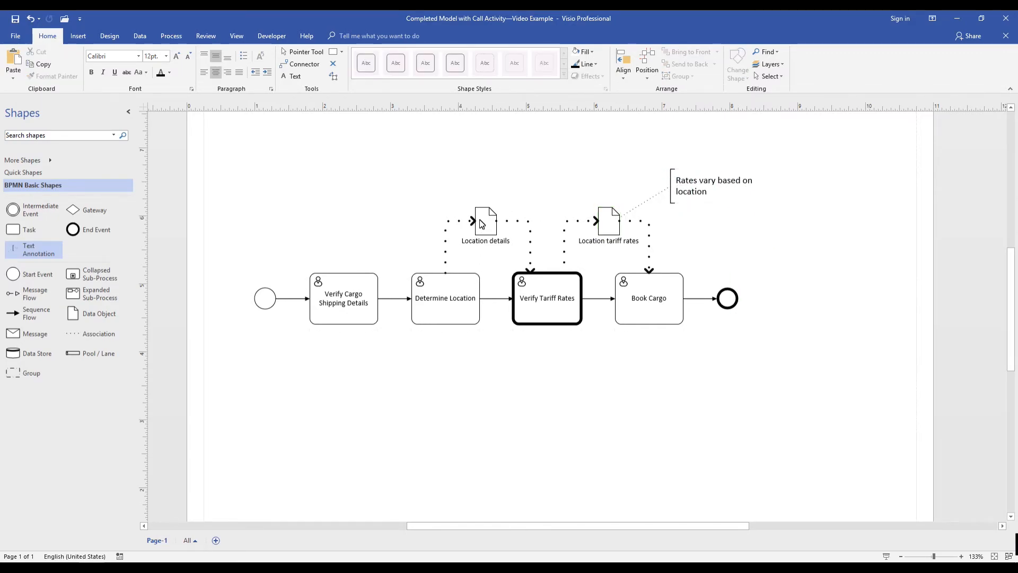
mouse_move(528, 248)
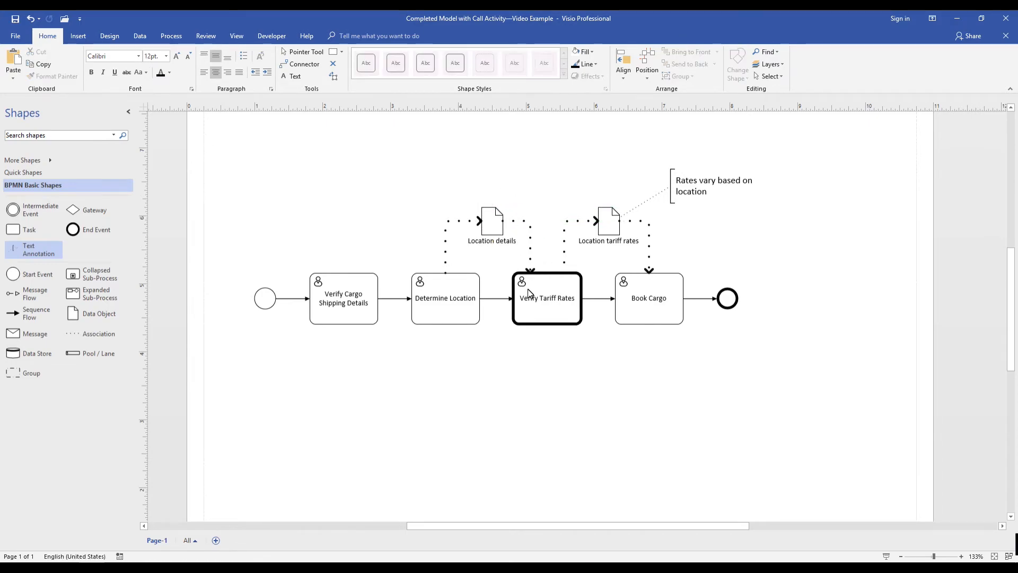
click(547, 298)
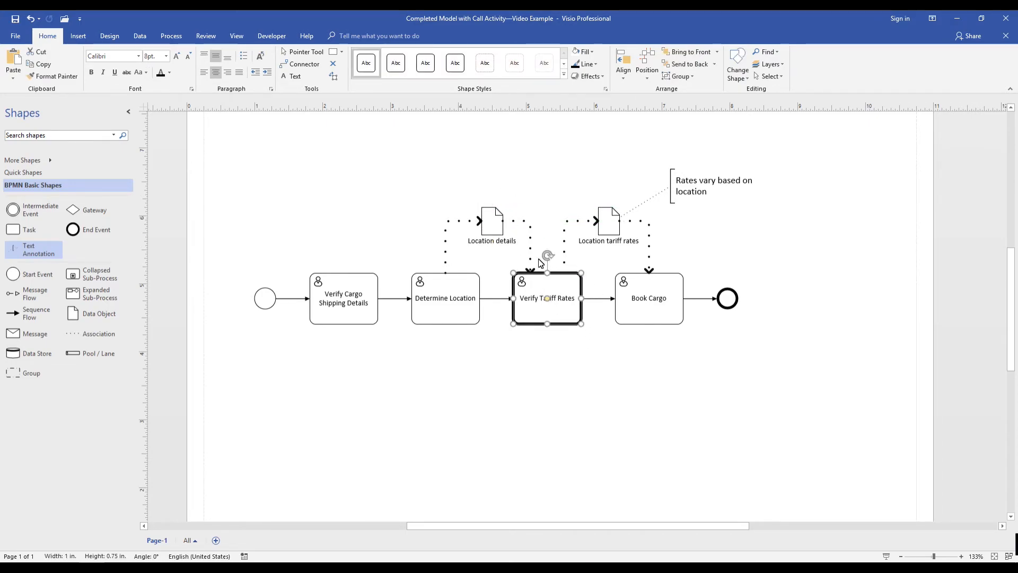
click(423, 373)
text(C)
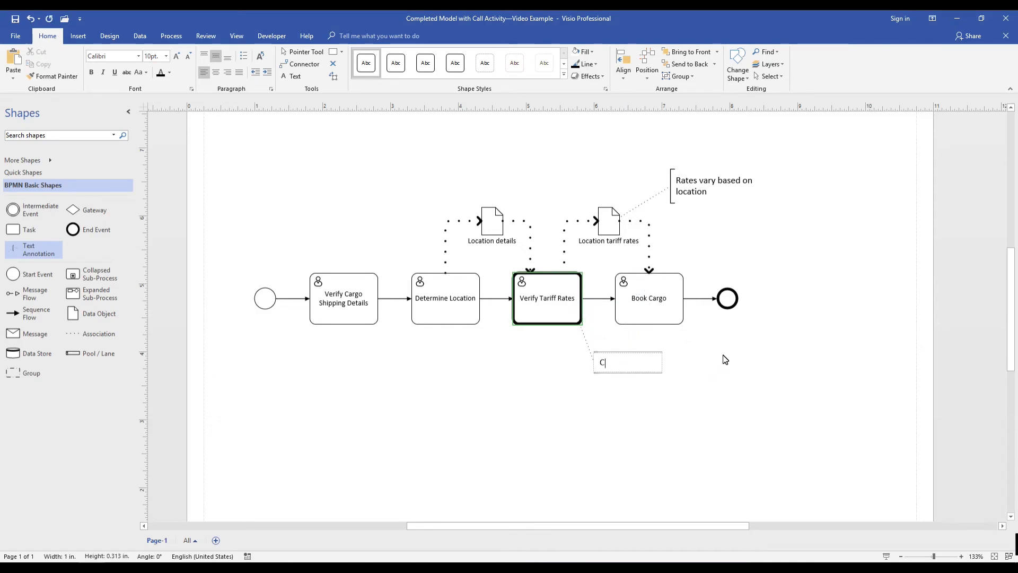
text(all activity)
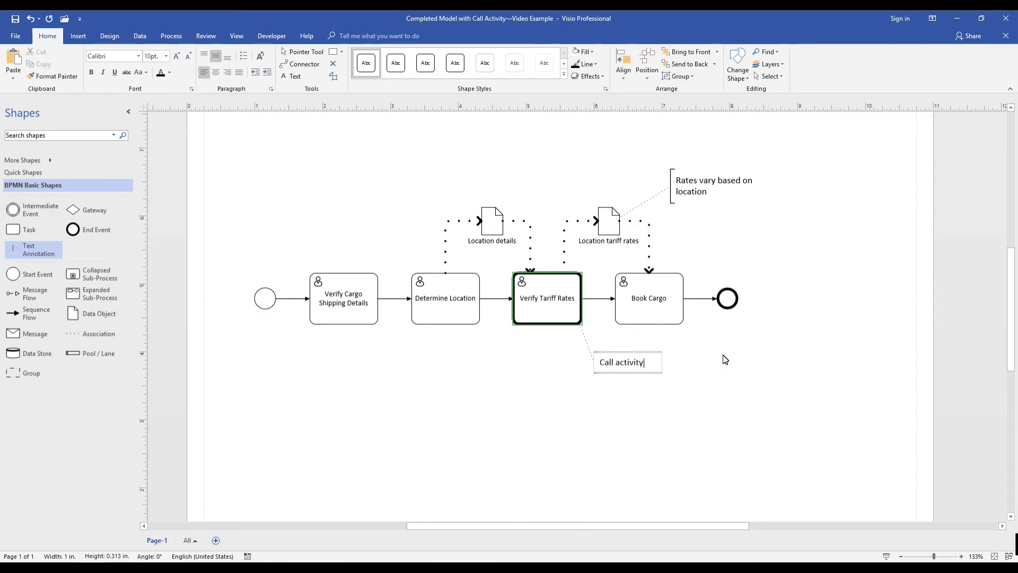
click(596, 280)
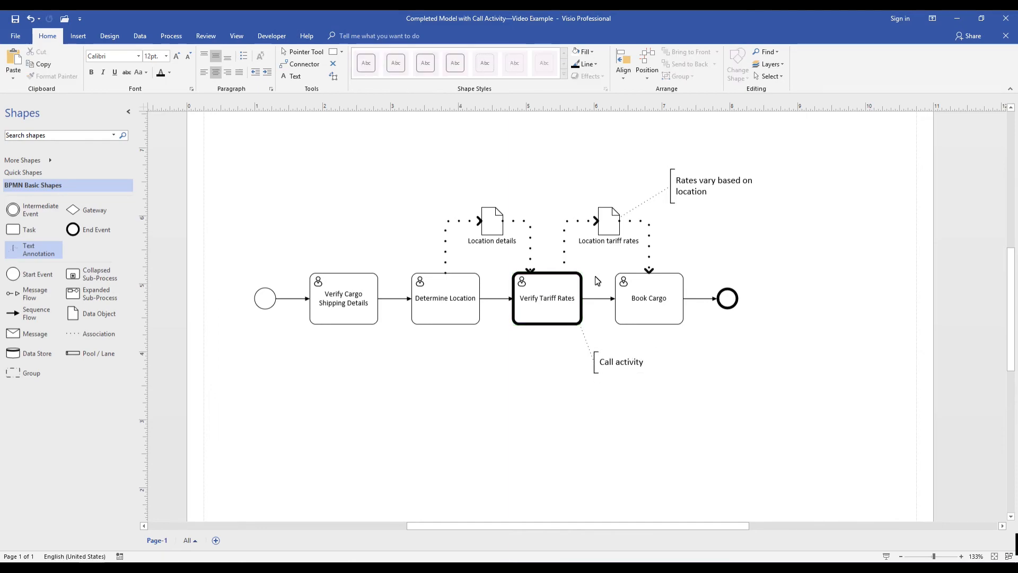
- Review the tariff data object, Book Cargo task and end event to confirm the finished diagram
click(609, 218)
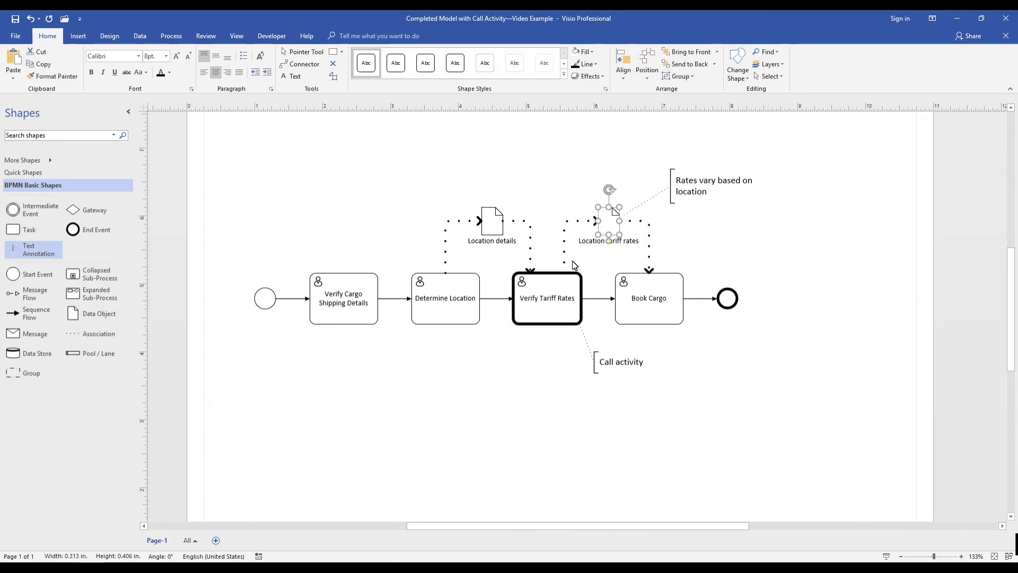
click(649, 298)
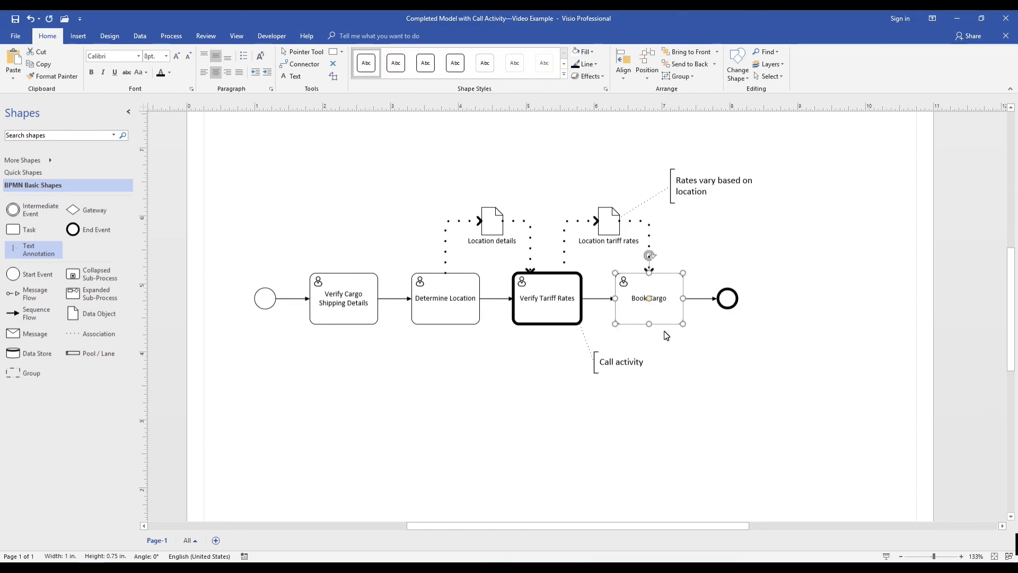
click(726, 298)
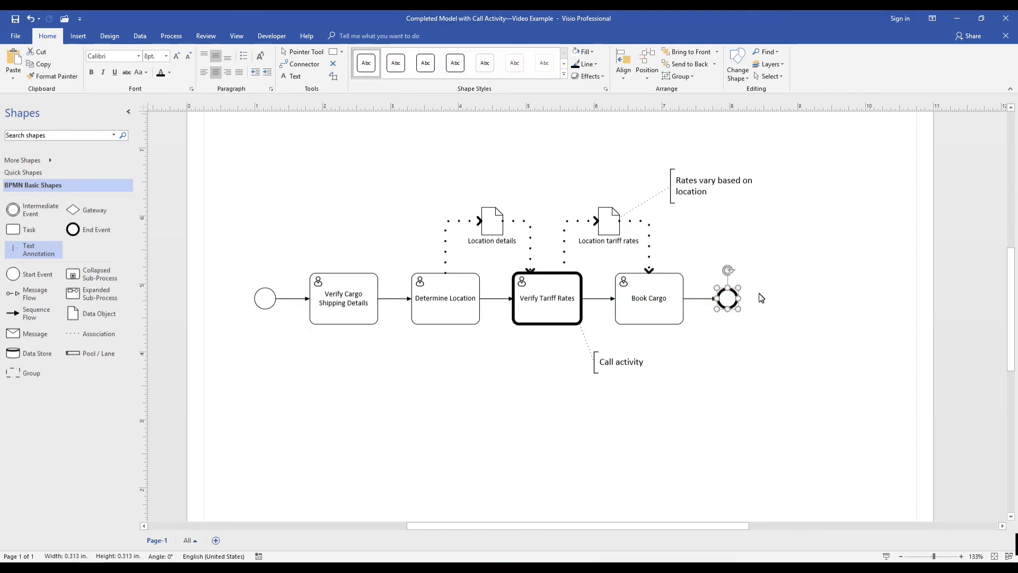